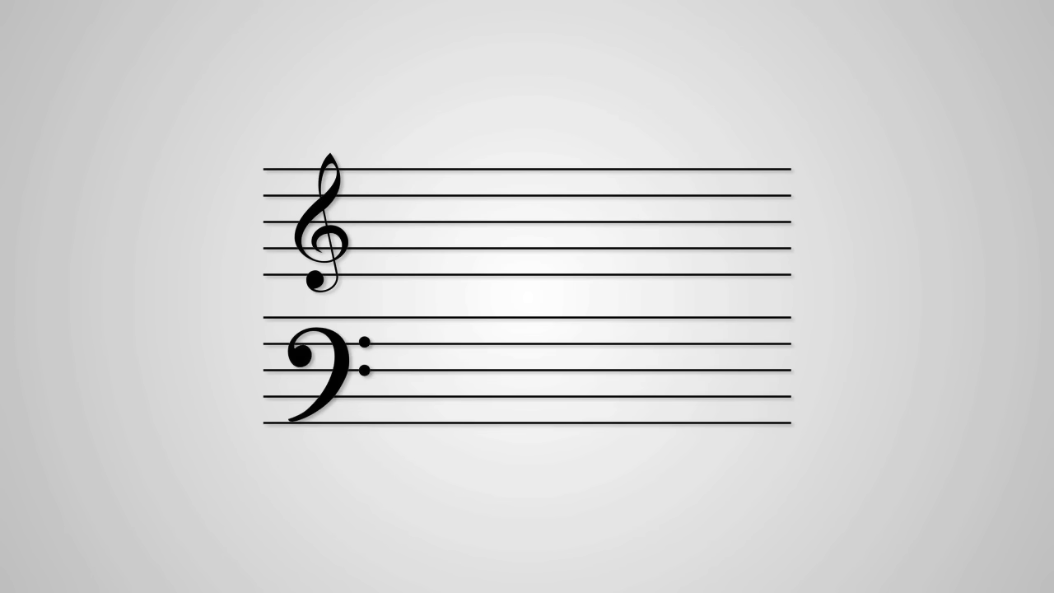
Place a middle C whole note on a short ledger line between the treble and bass staves
{"action": "left_click", "coordinate": [525, 297]}
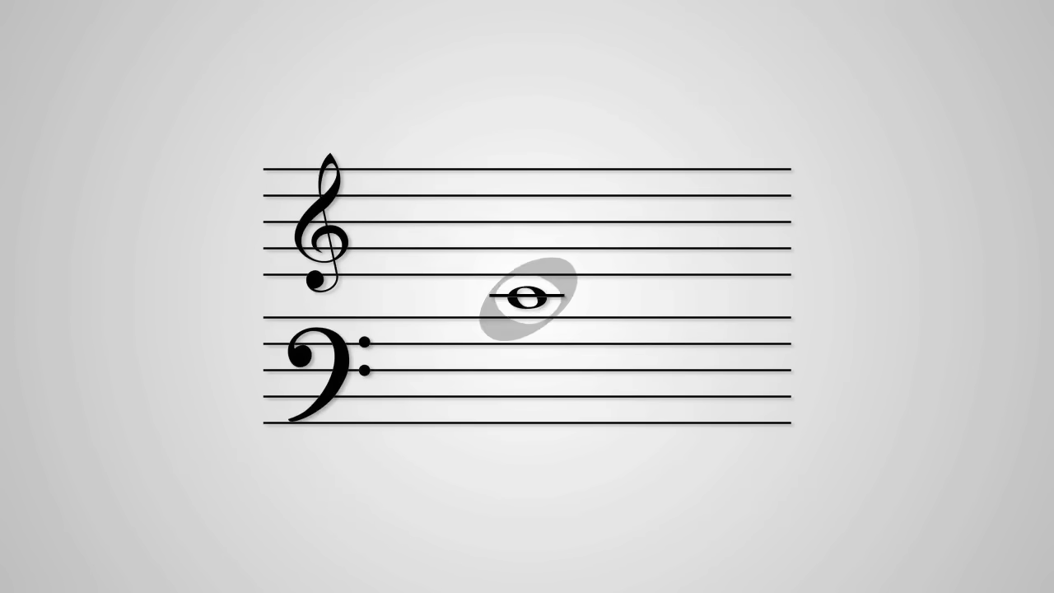